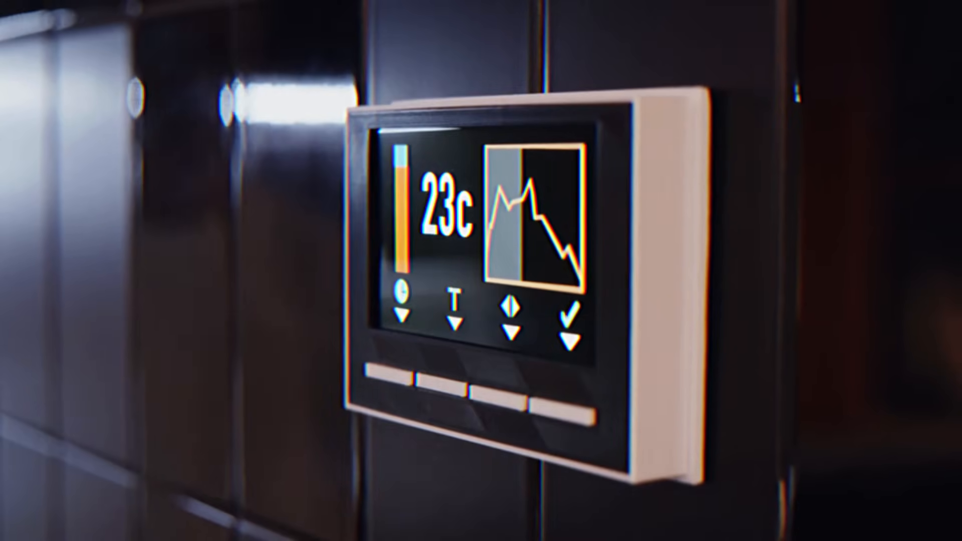
pyautogui.click(399, 381)
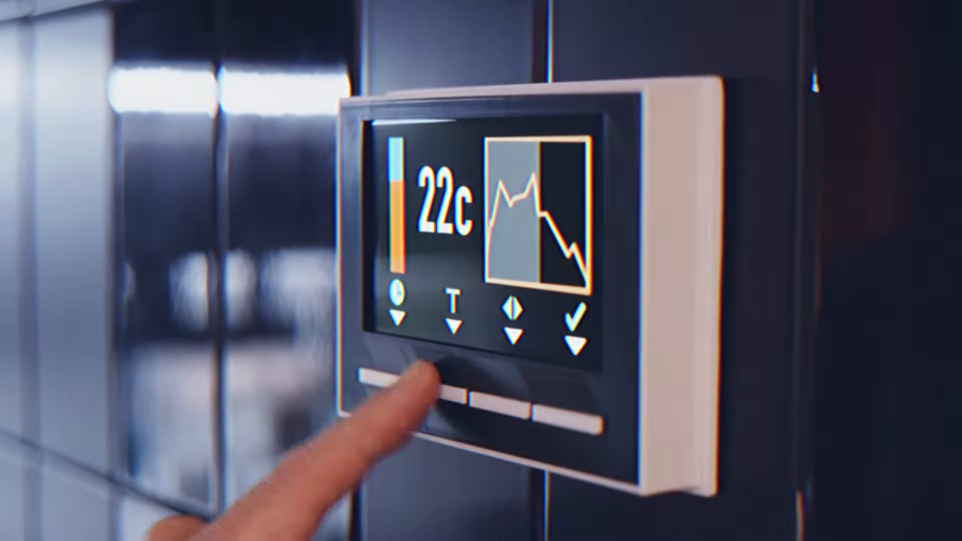